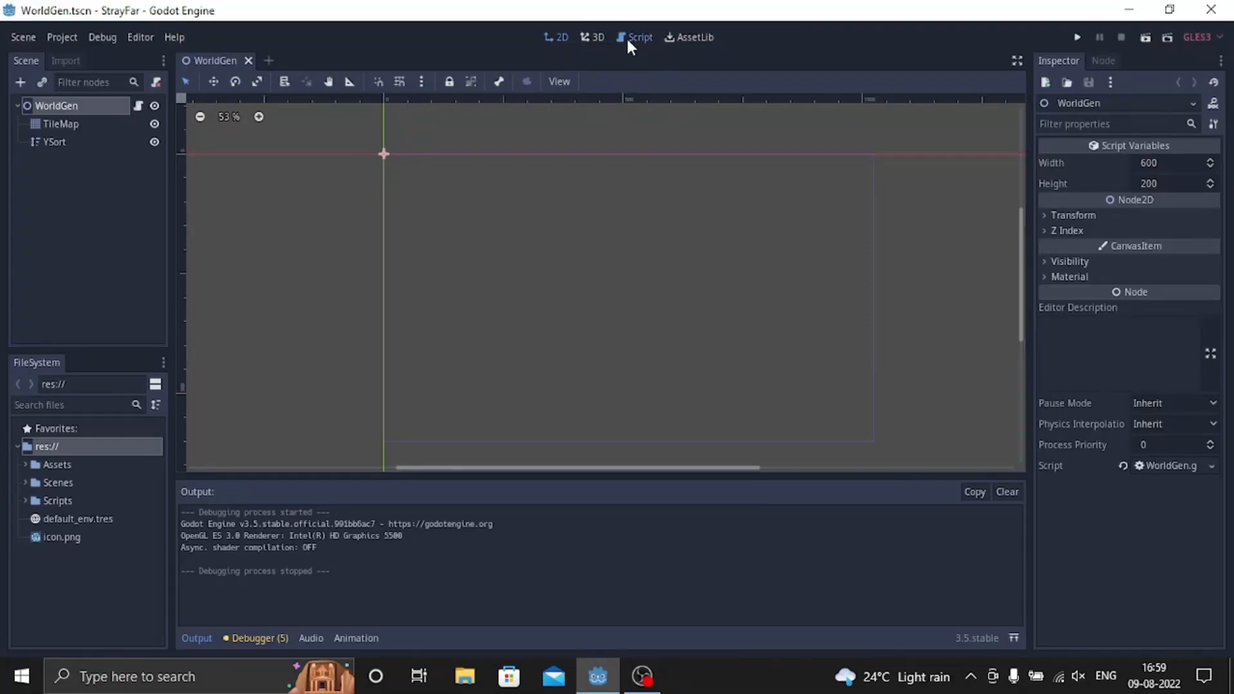
# Step: Review the WorldGen.gd generation script, then run the project to launch the StrayFar debug window
pyautogui.click(639, 37)
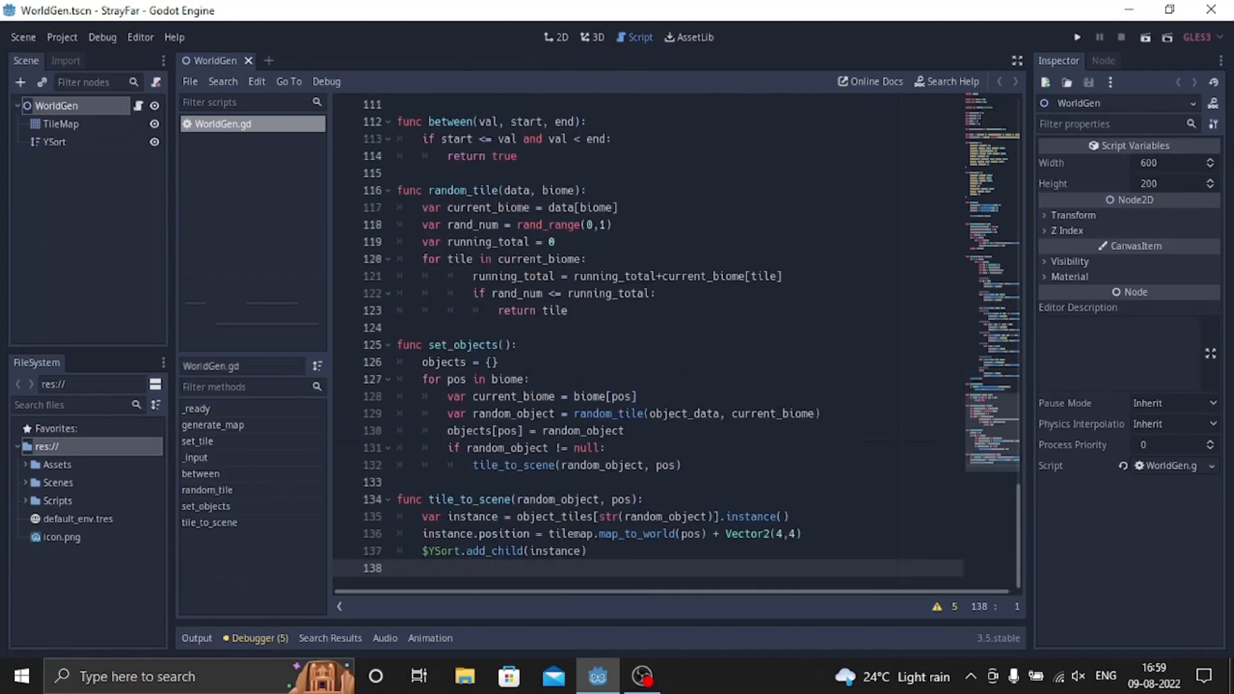
pyautogui.scroll(3)
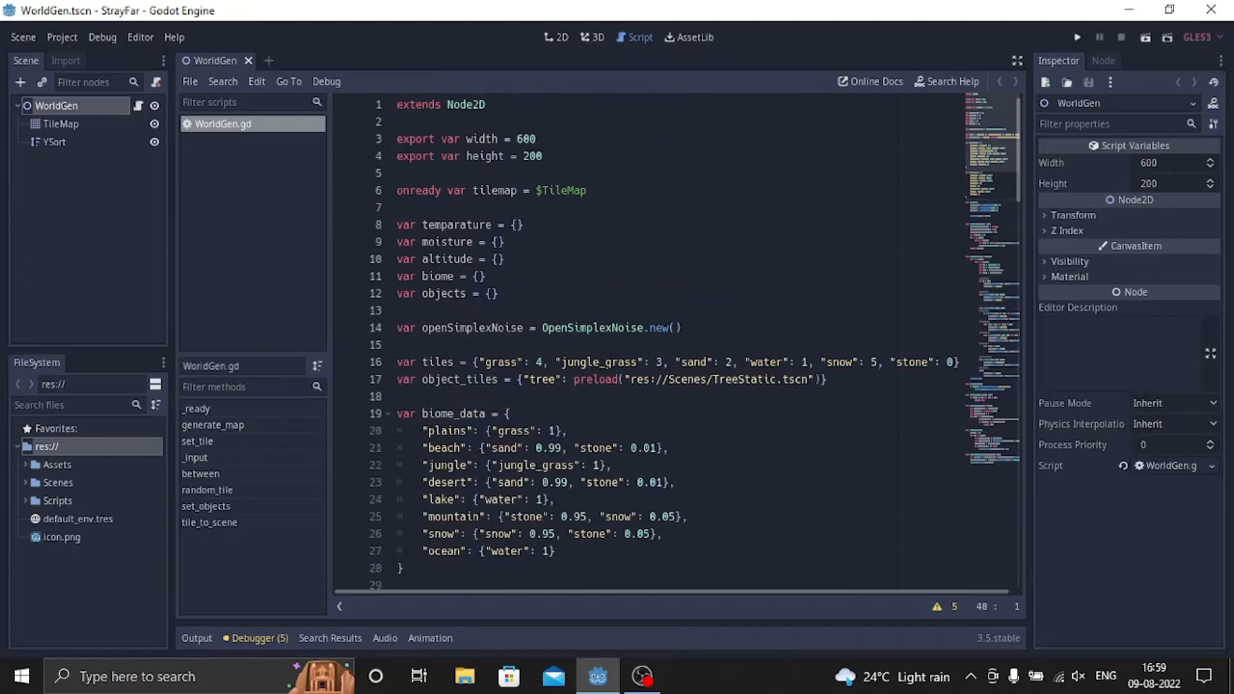
pyautogui.click(1077, 37)
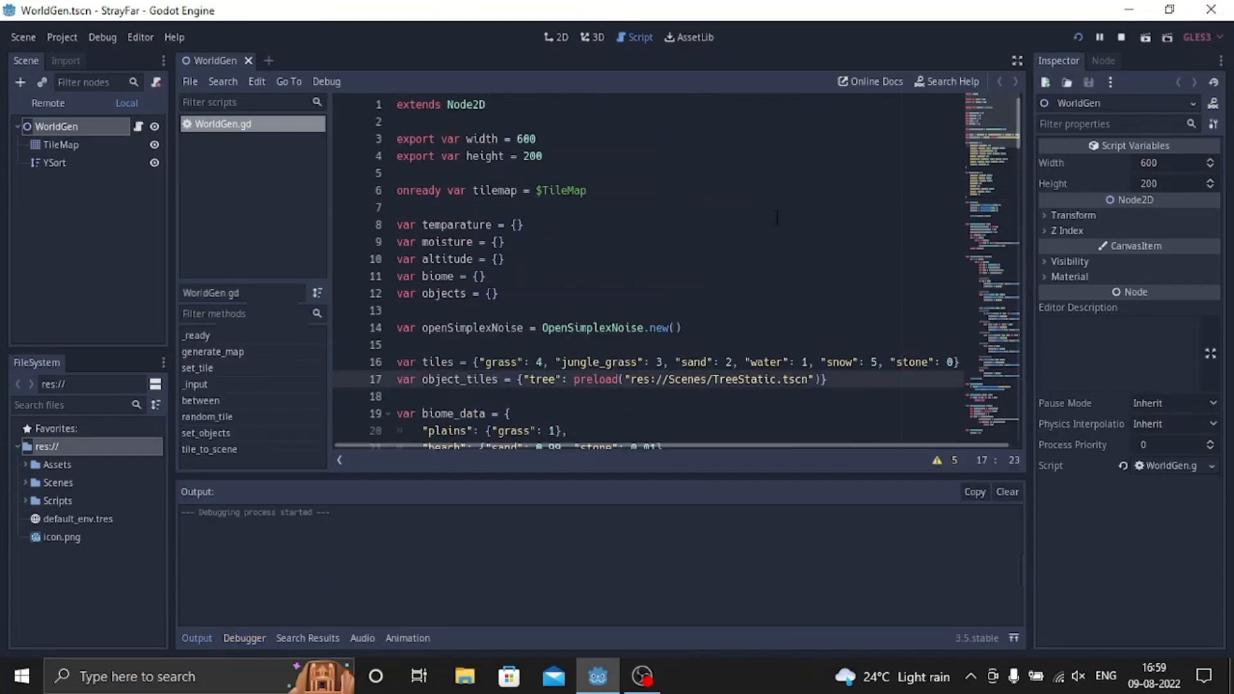
pyautogui.click(1145, 37)
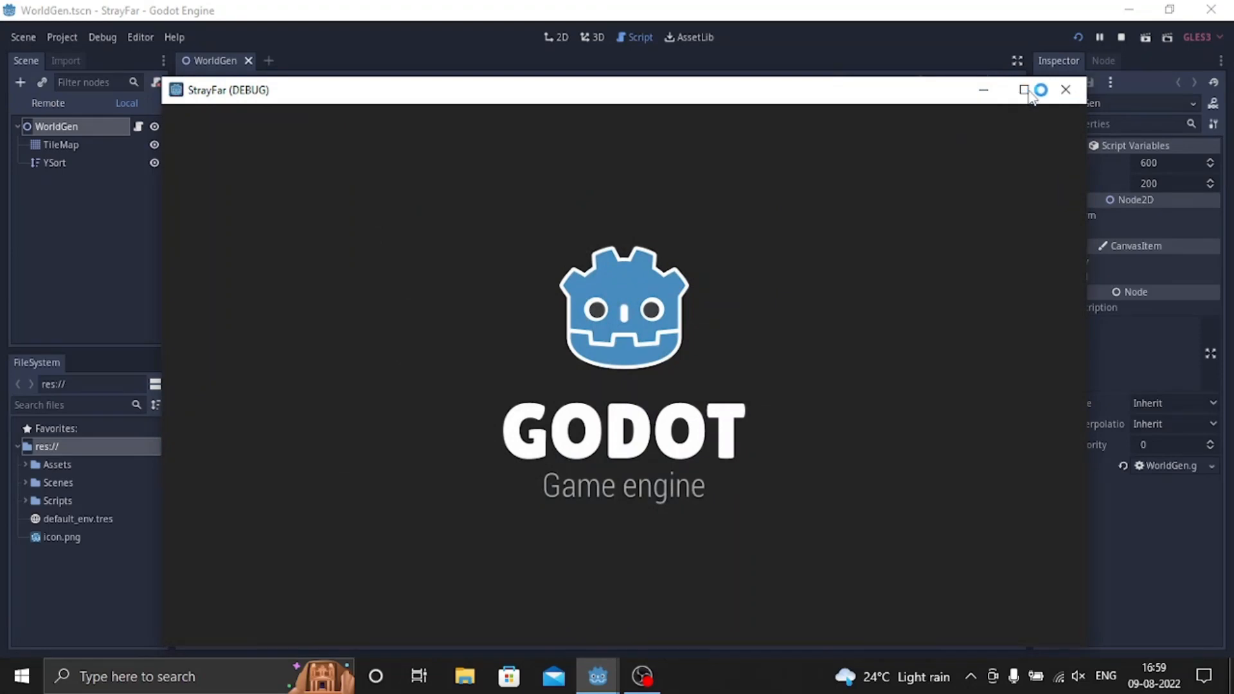
pyautogui.click(1025, 90)
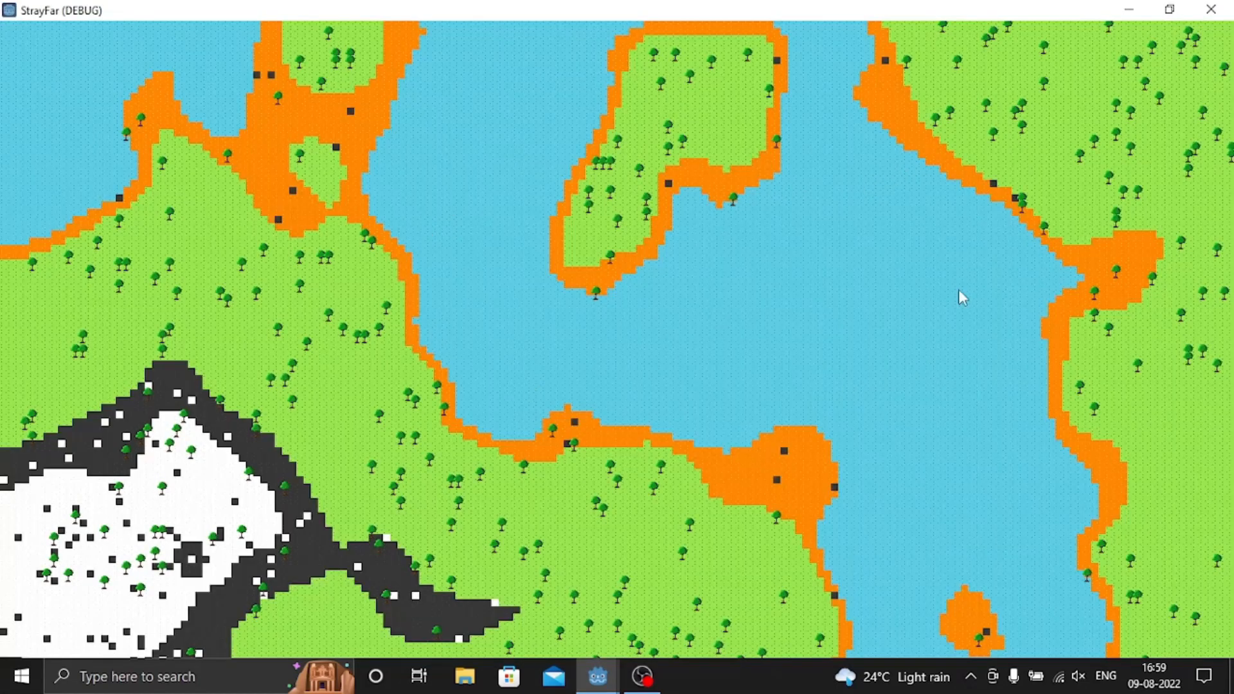
pyautogui.moveTo(822, 317)
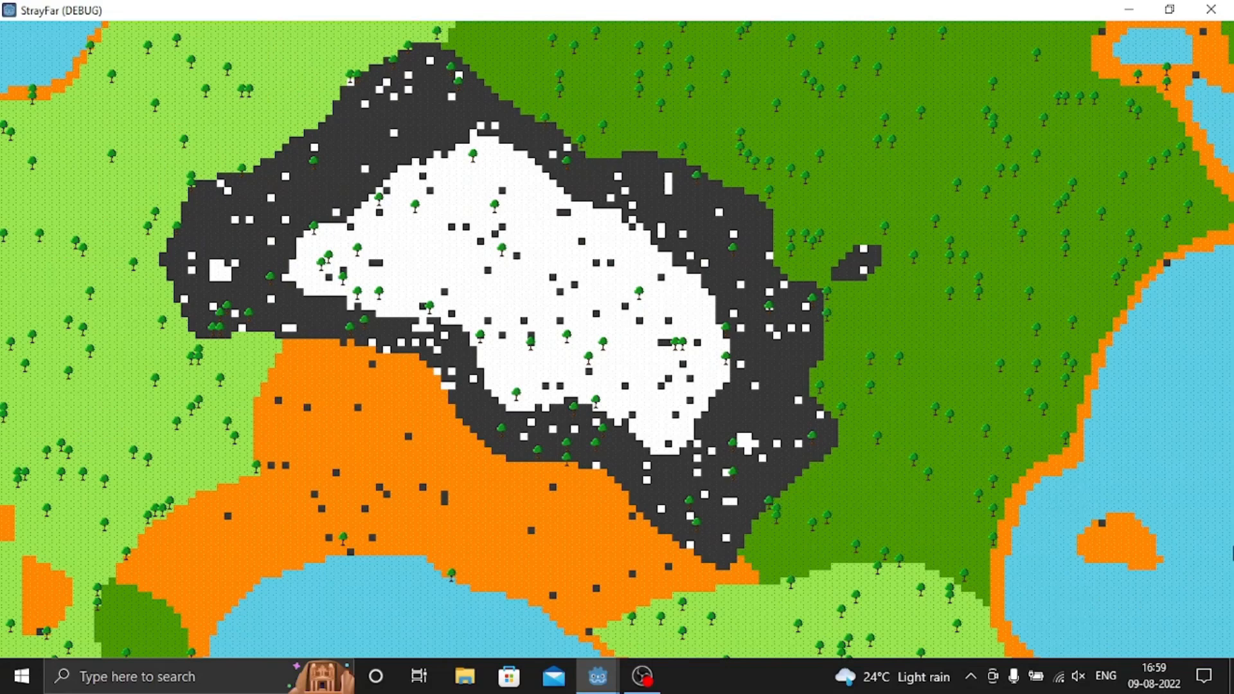
pyautogui.moveTo(1061, 284)
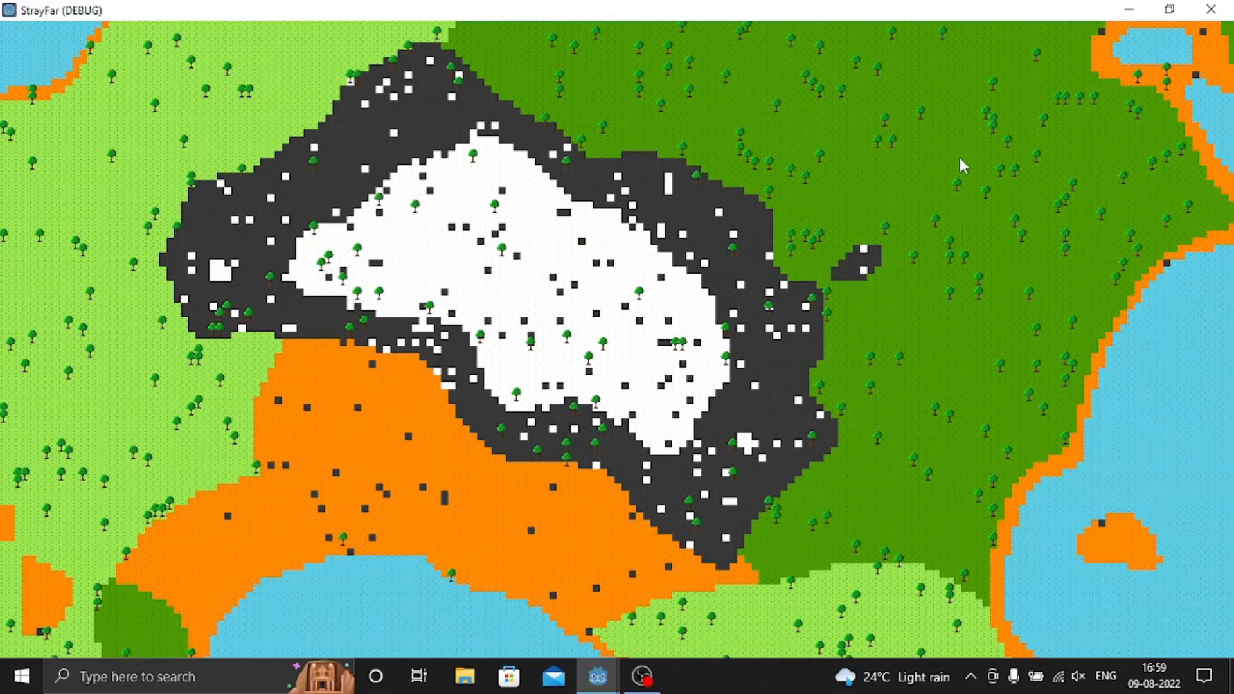
pyautogui.moveTo(1049, 426)
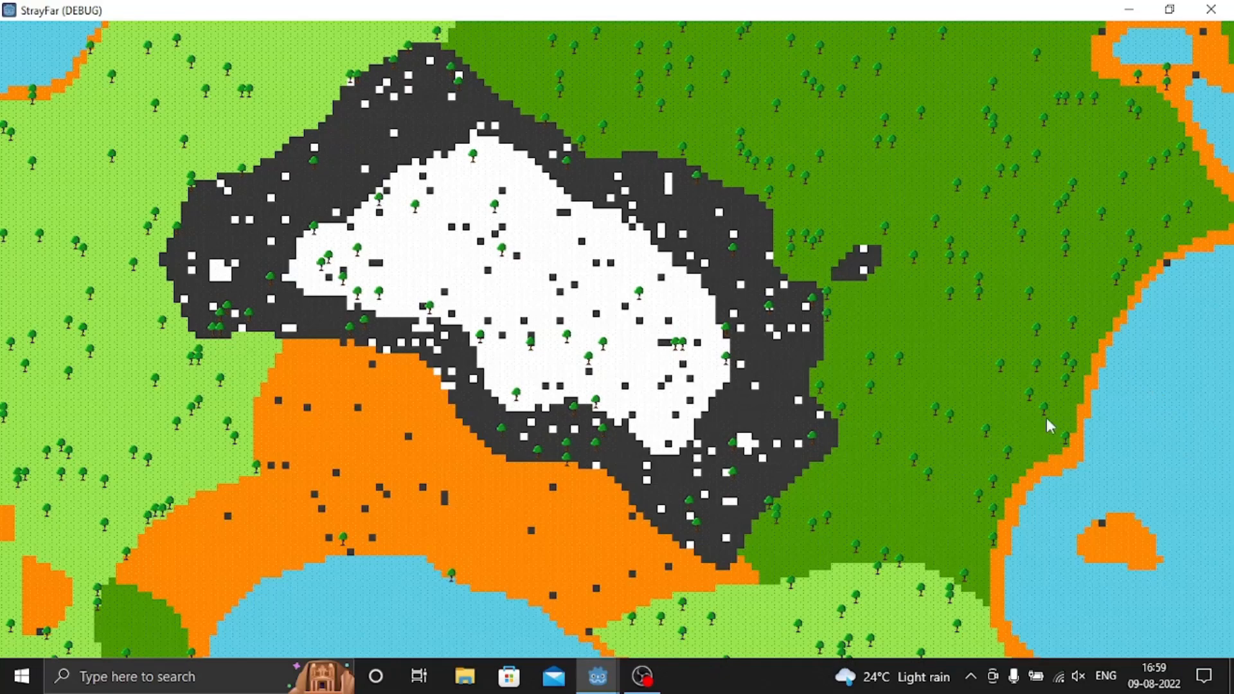
pyautogui.moveTo(452, 494)
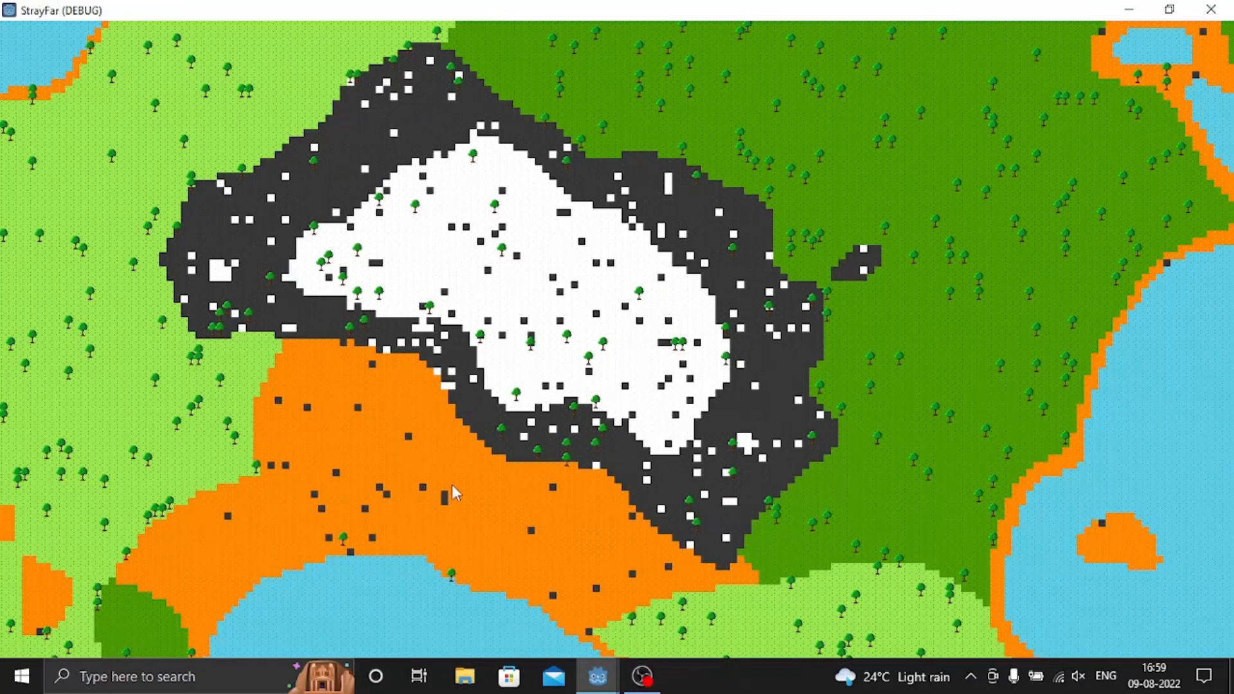
pyautogui.moveTo(619, 548)
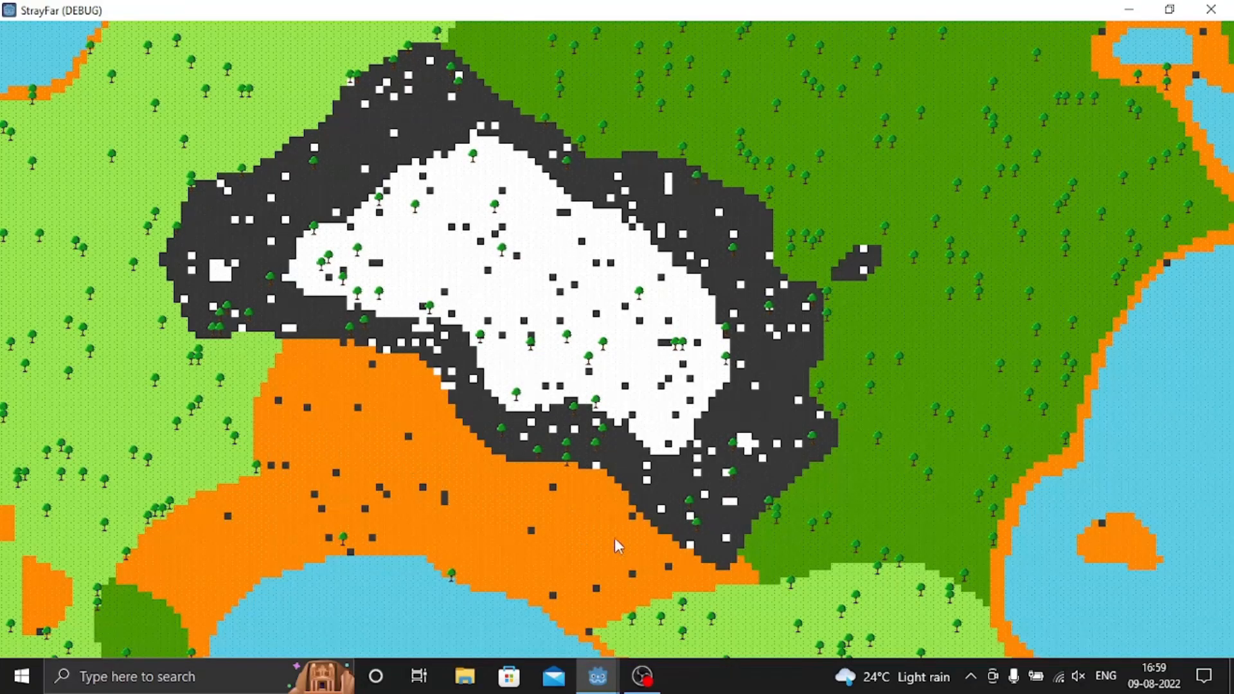
pyautogui.moveTo(1071, 638)
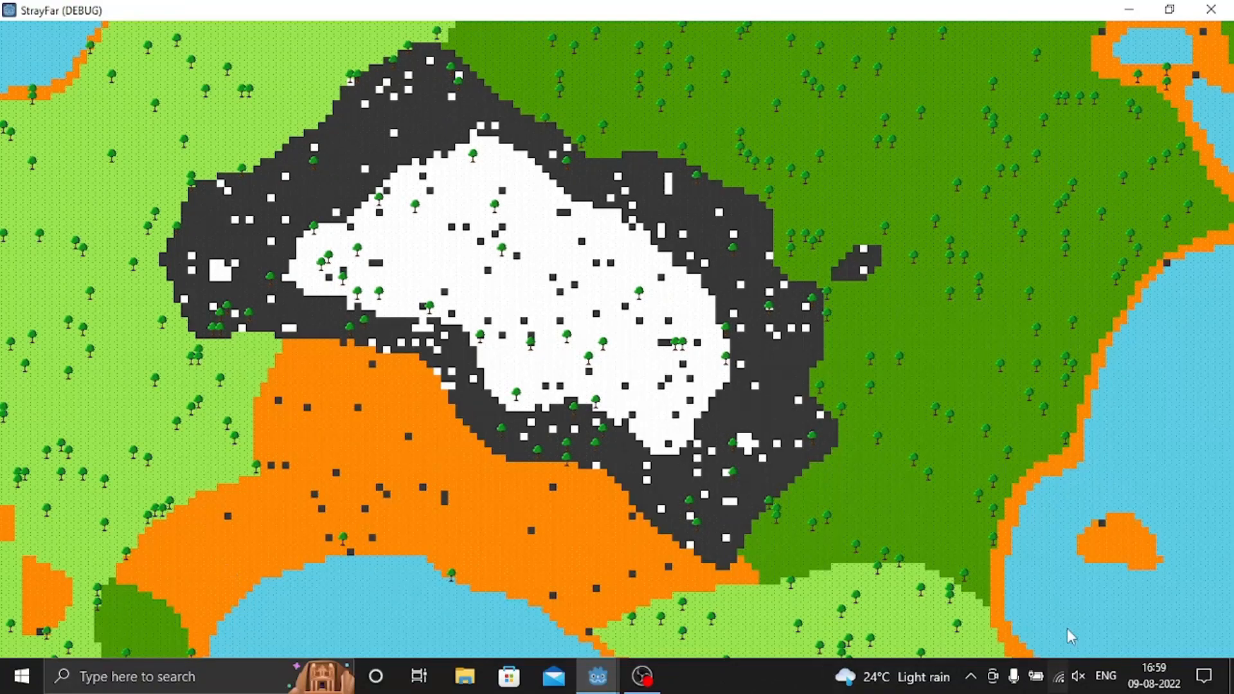
pyautogui.moveTo(1106, 383)
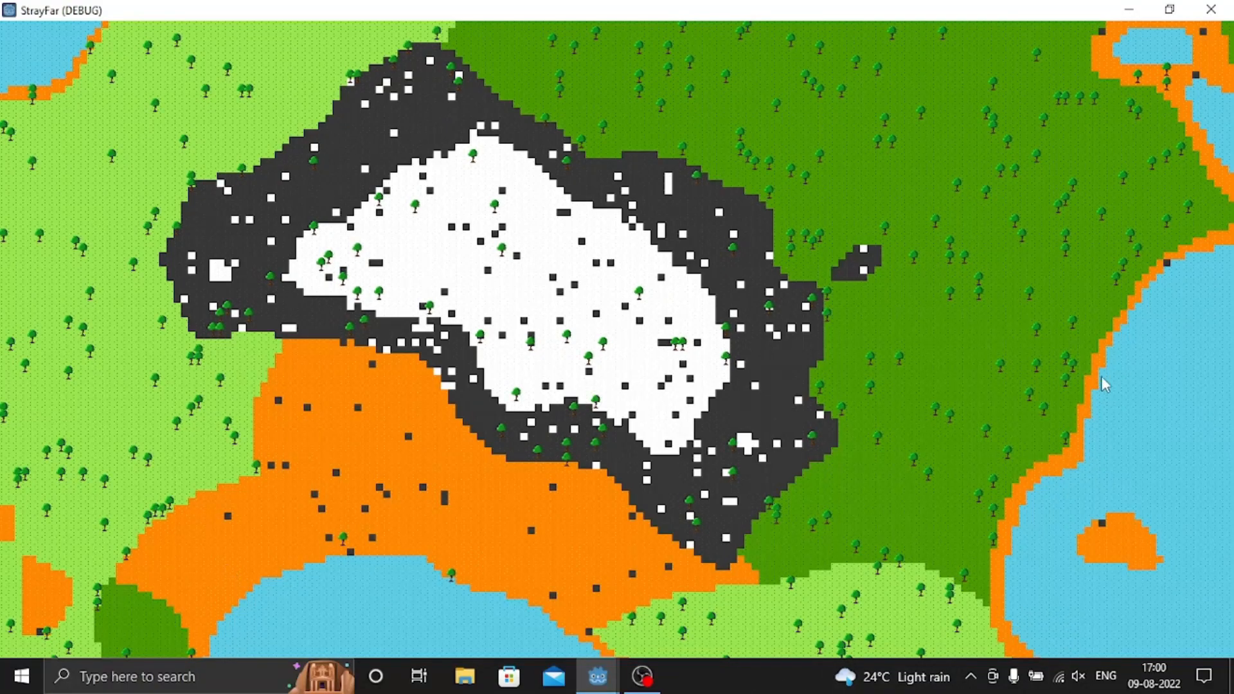
pyautogui.moveTo(472, 591)
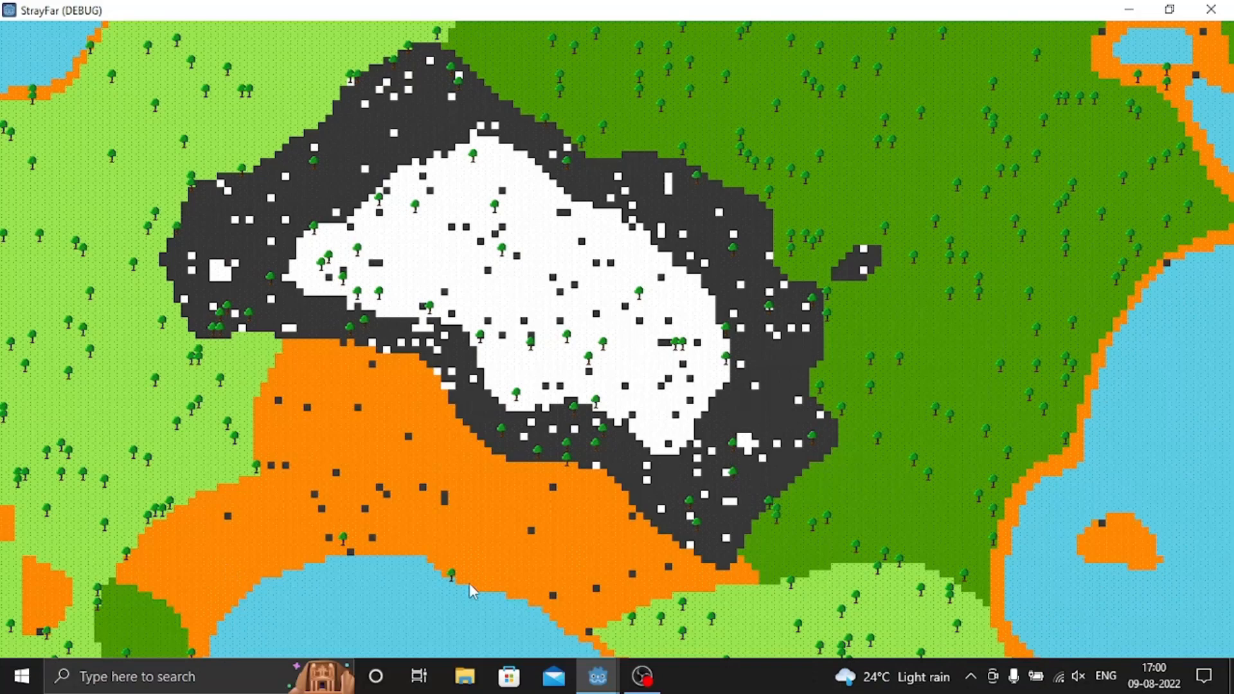
pyautogui.moveTo(83, 258)
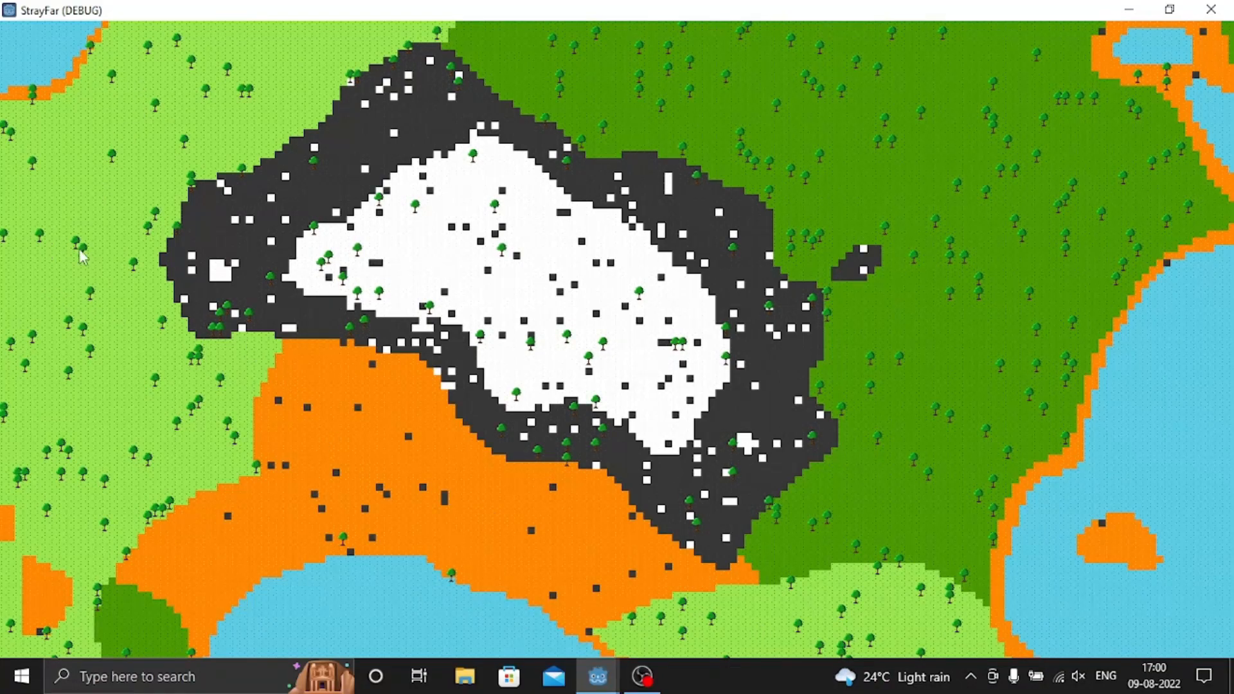
pyautogui.moveTo(185, 369)
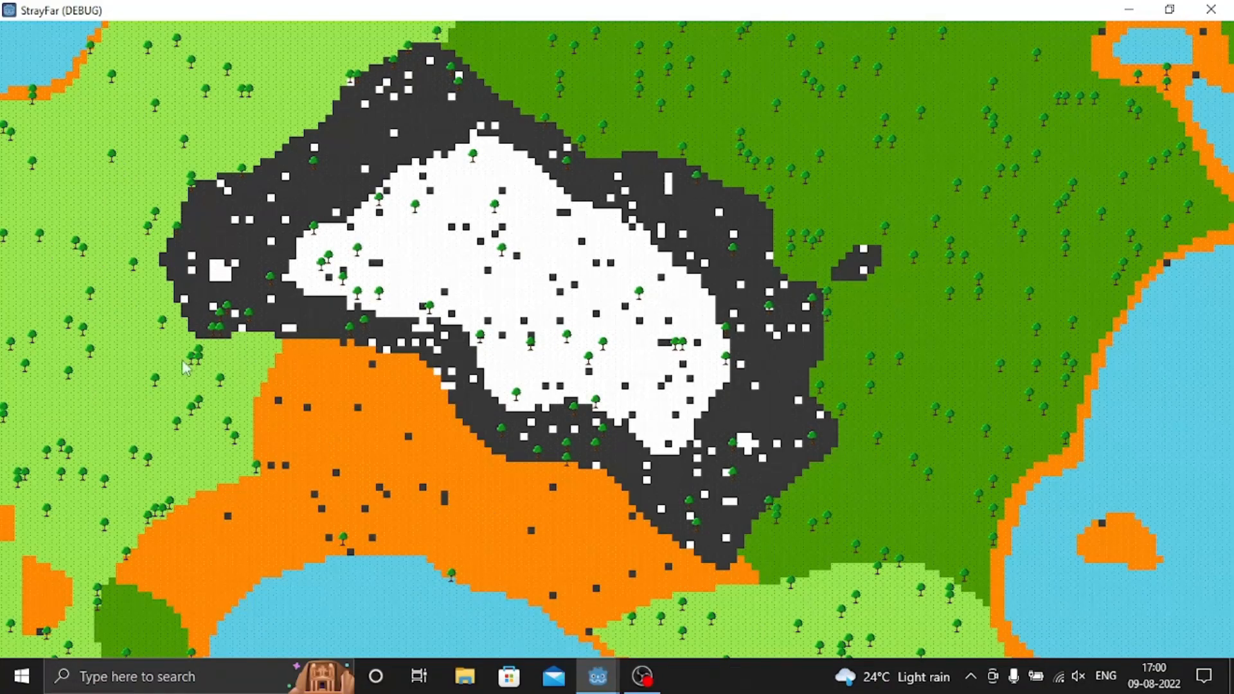
pyautogui.moveTo(251, 468)
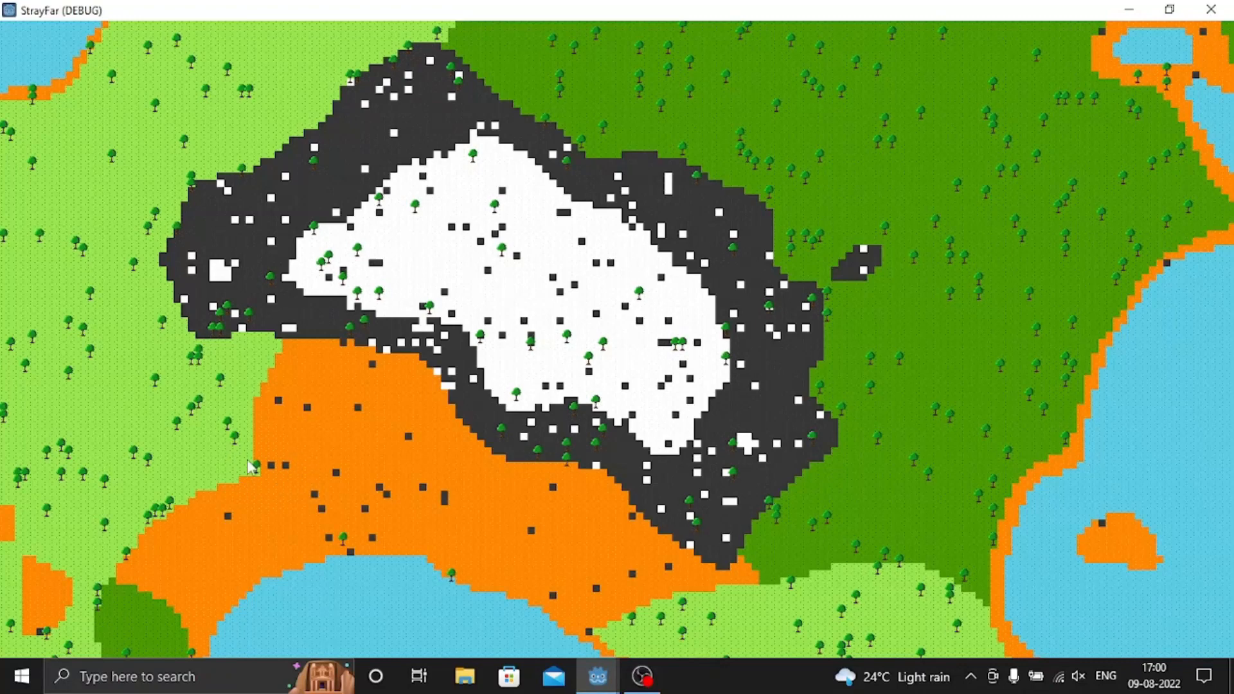
pyautogui.moveTo(386, 399)
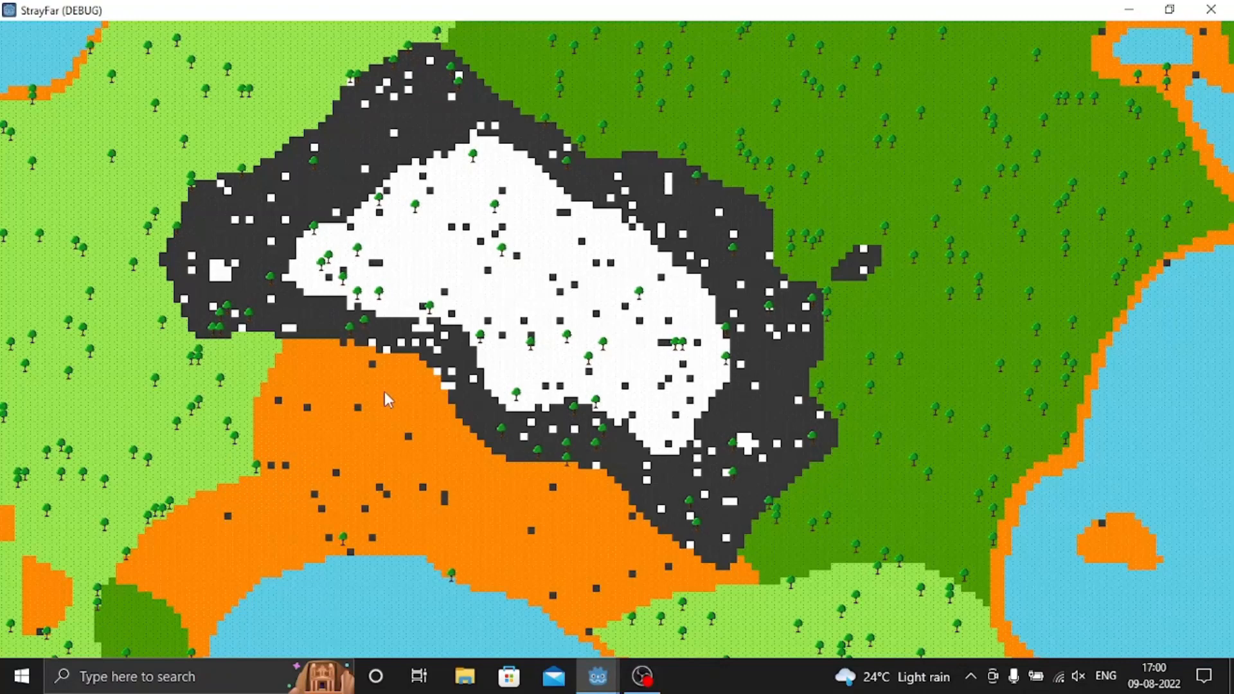
pyautogui.moveTo(533, 252)
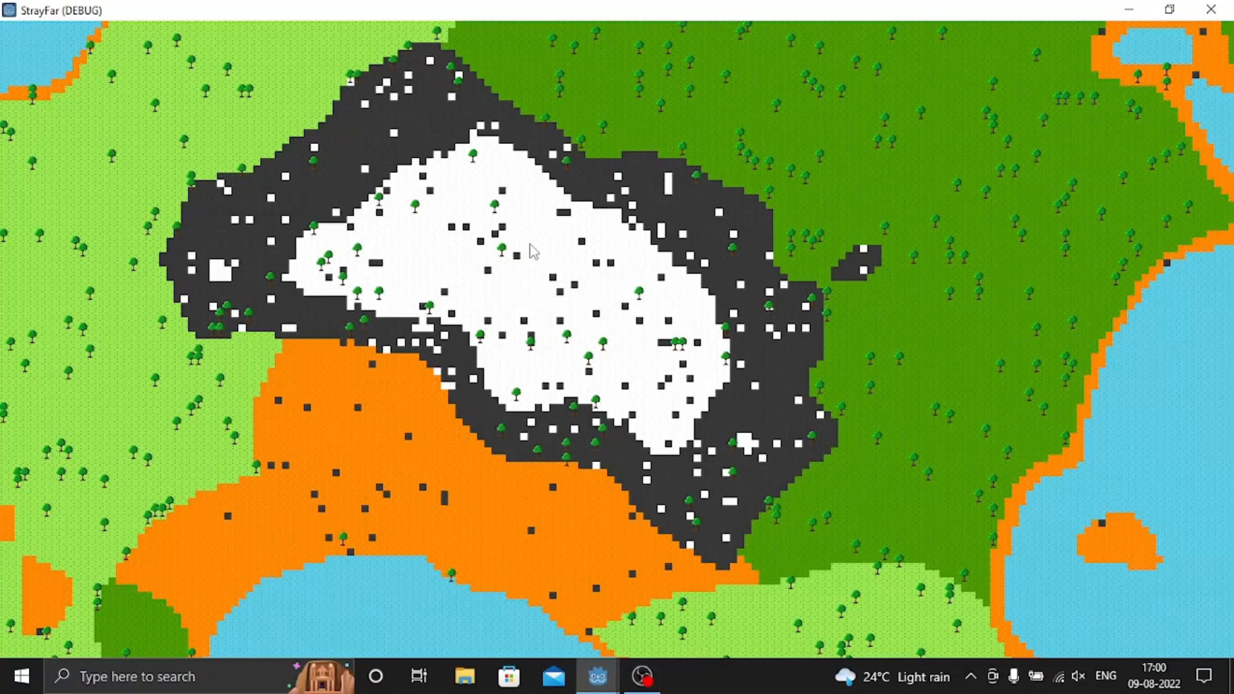
pyautogui.moveTo(694, 306)
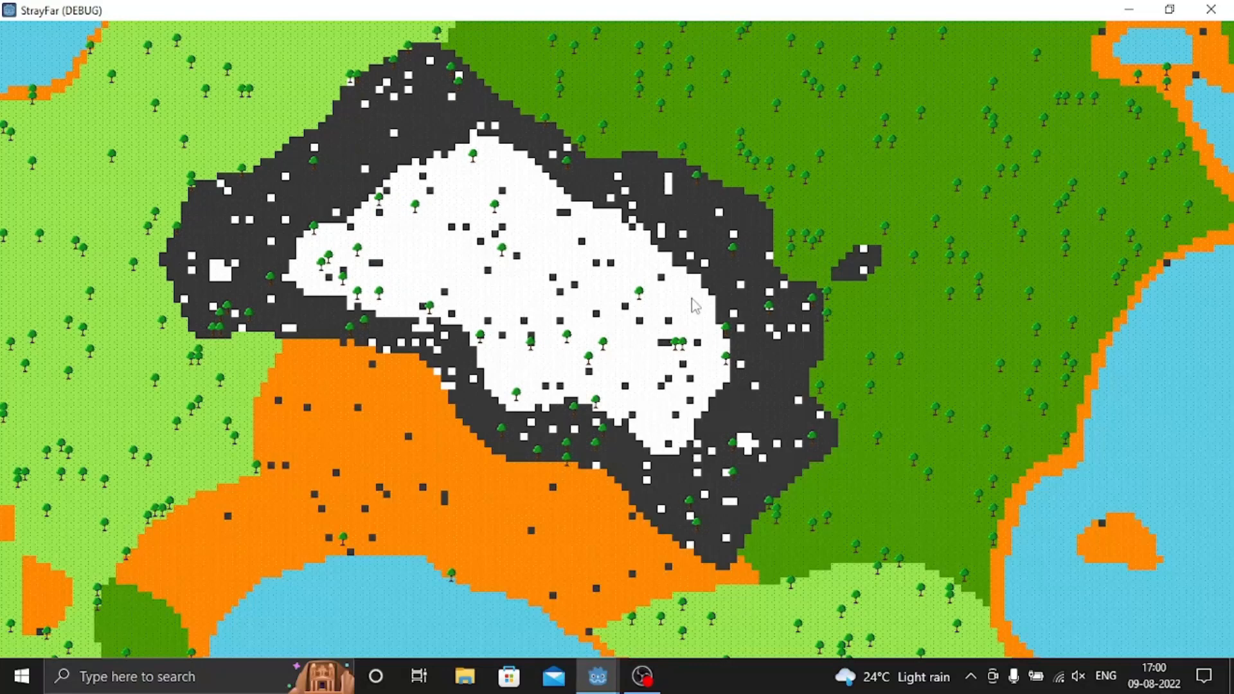
pyautogui.moveTo(506, 221)
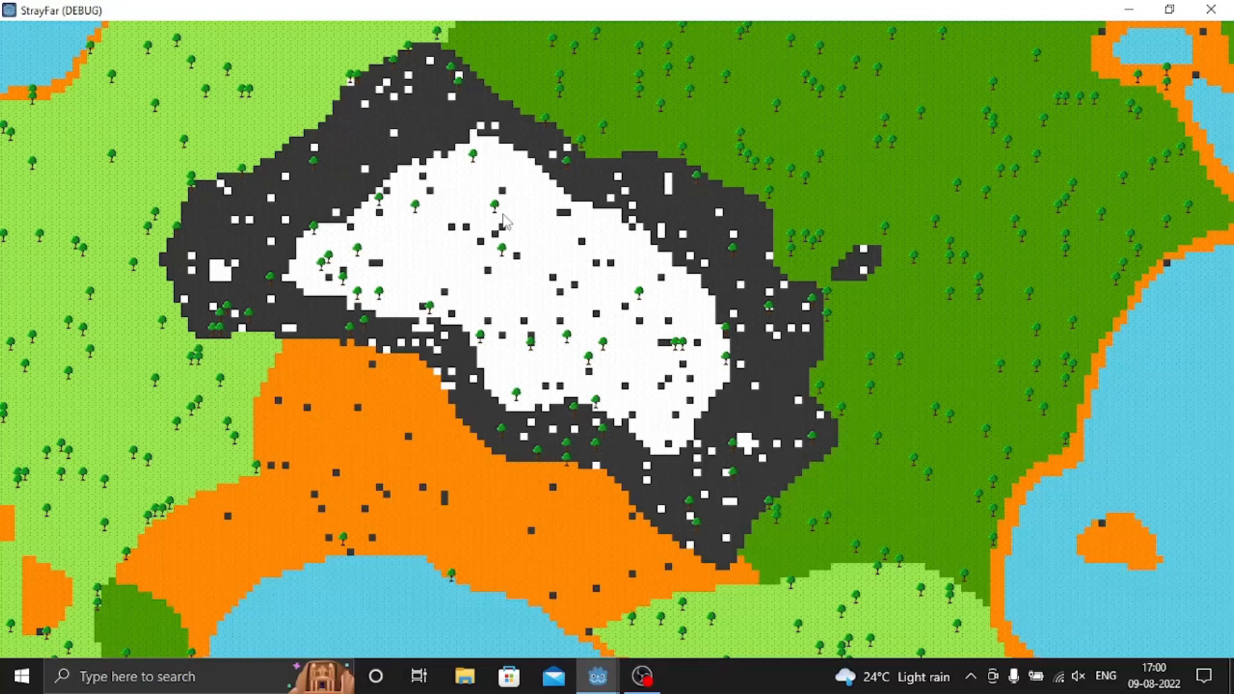
pyautogui.moveTo(752, 338)
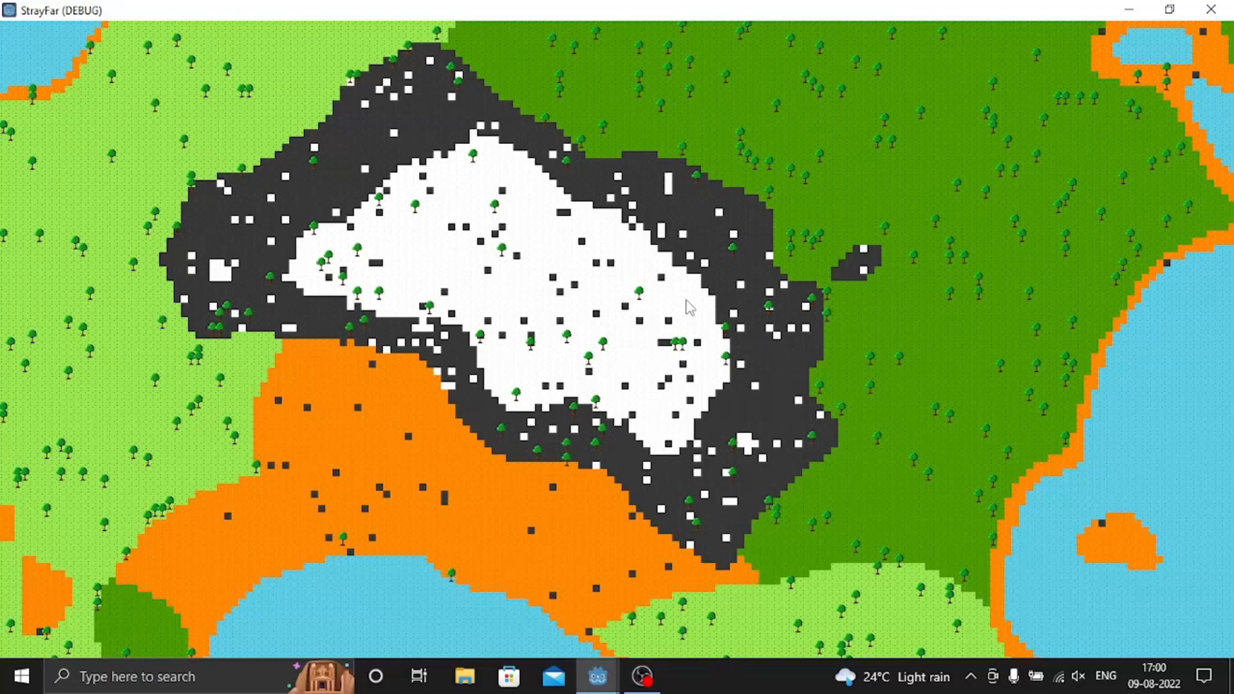
pyautogui.moveTo(641, 193)
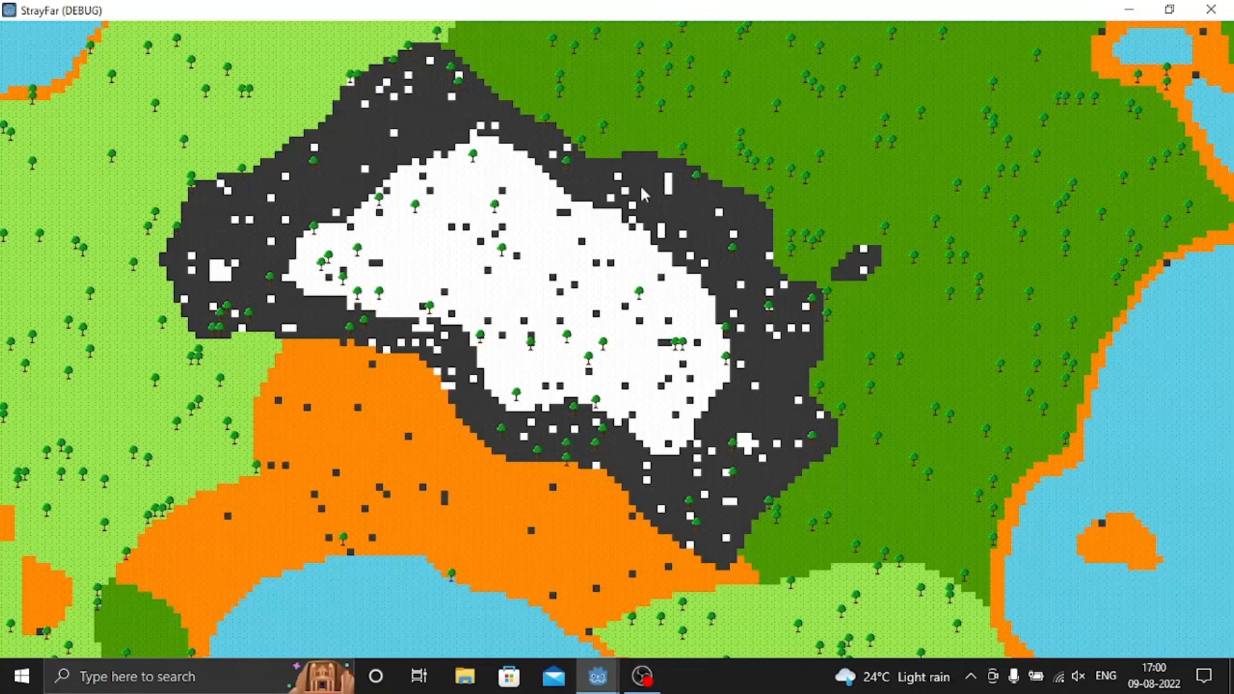
pyautogui.moveTo(293, 186)
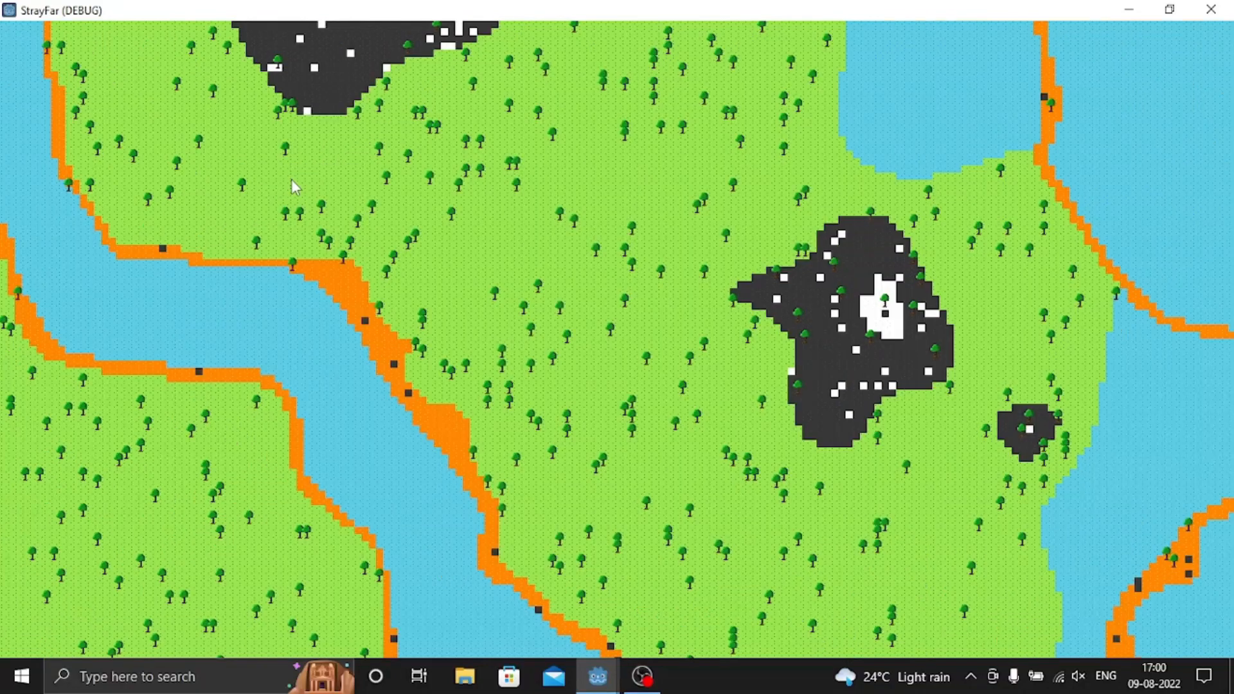
pyautogui.moveTo(421, 471)
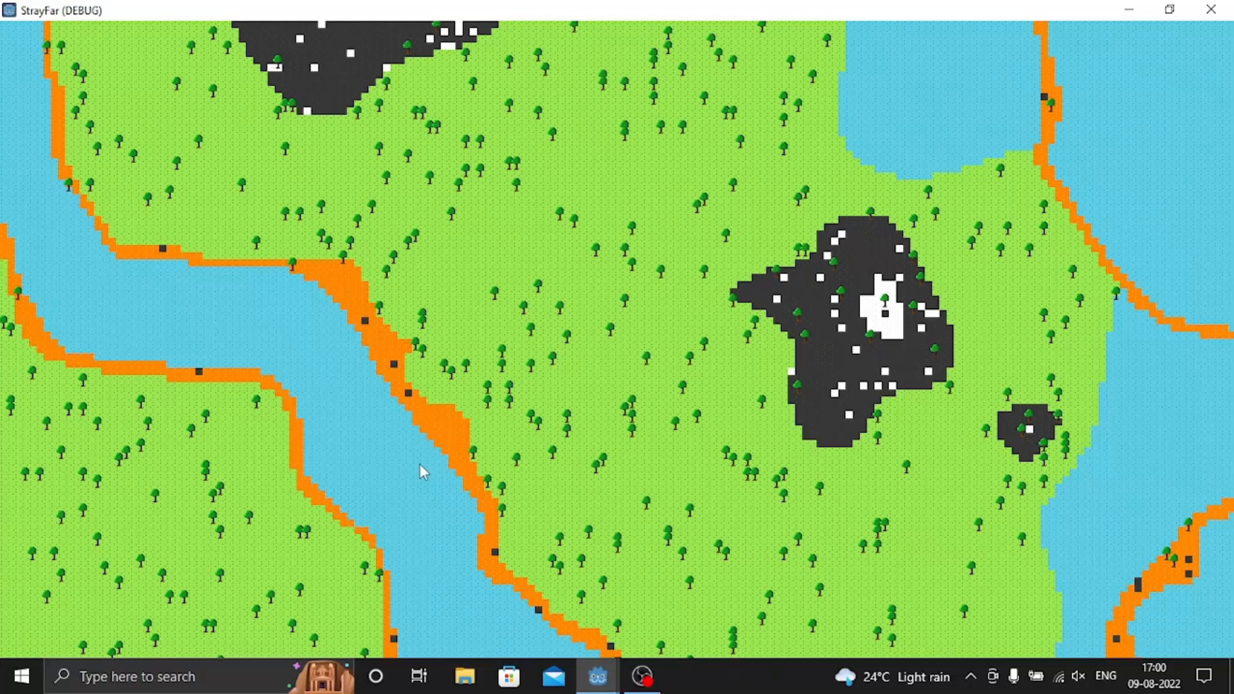
pyautogui.moveTo(456, 526)
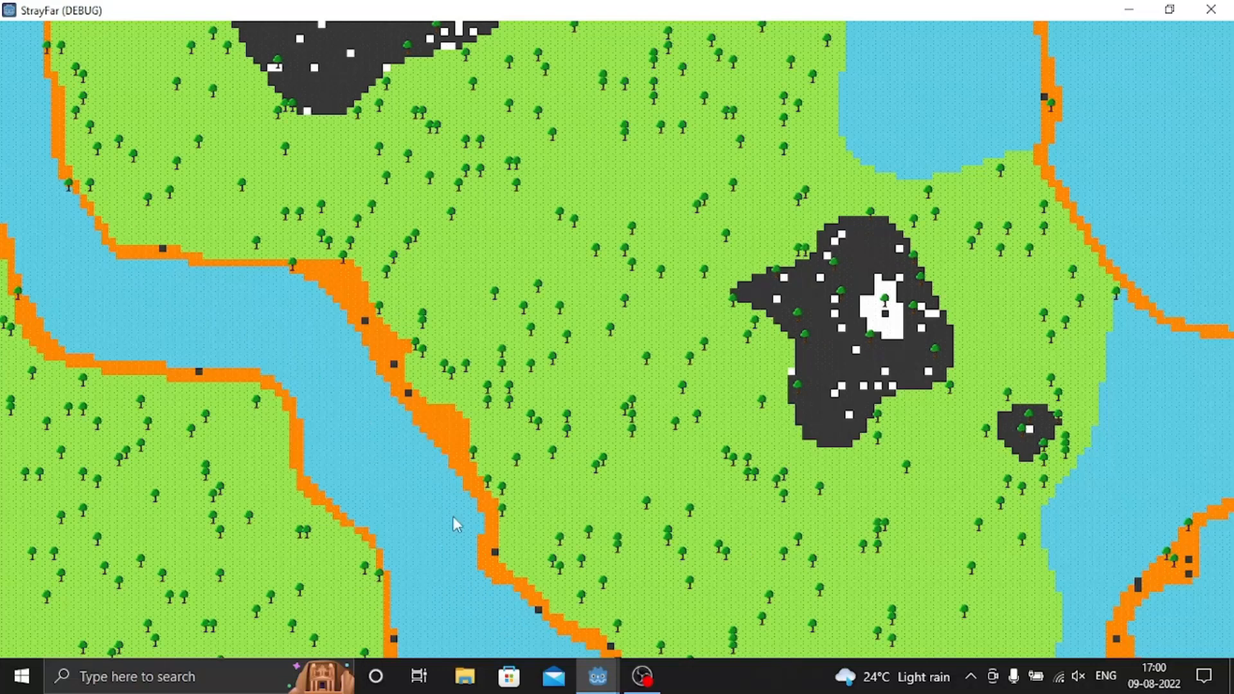
pyautogui.moveTo(787, 356)
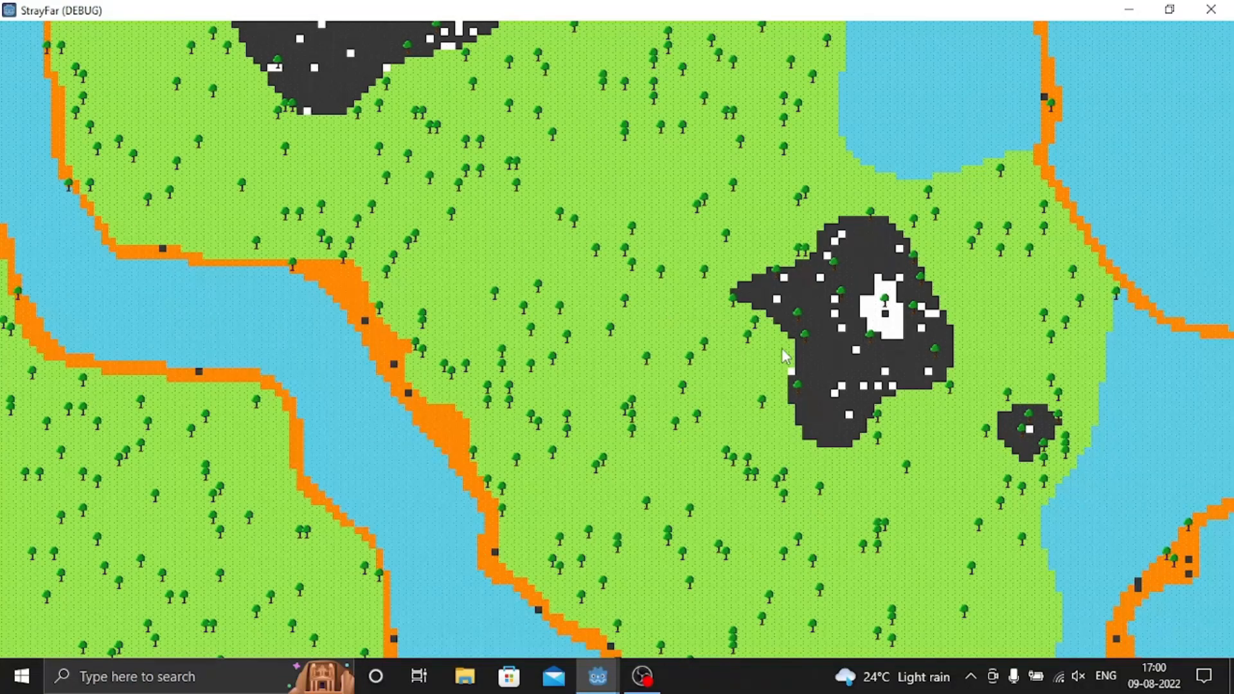
pyautogui.moveTo(1109, 430)
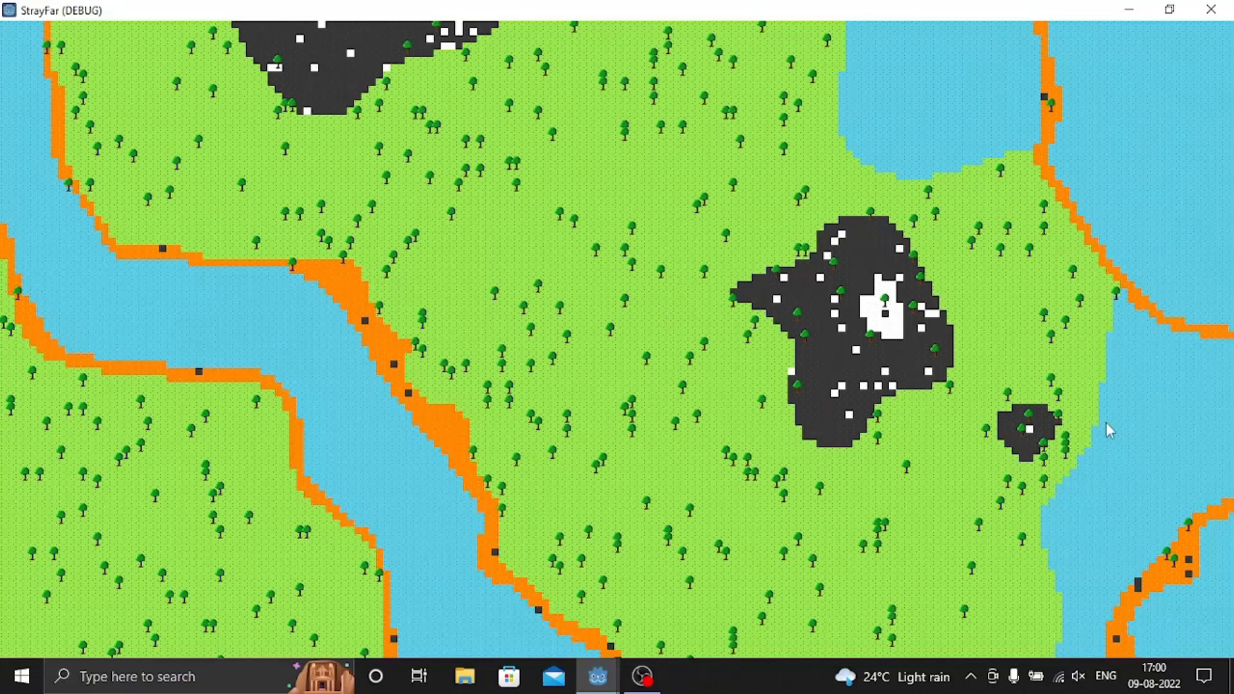
pyautogui.moveTo(834, 8)
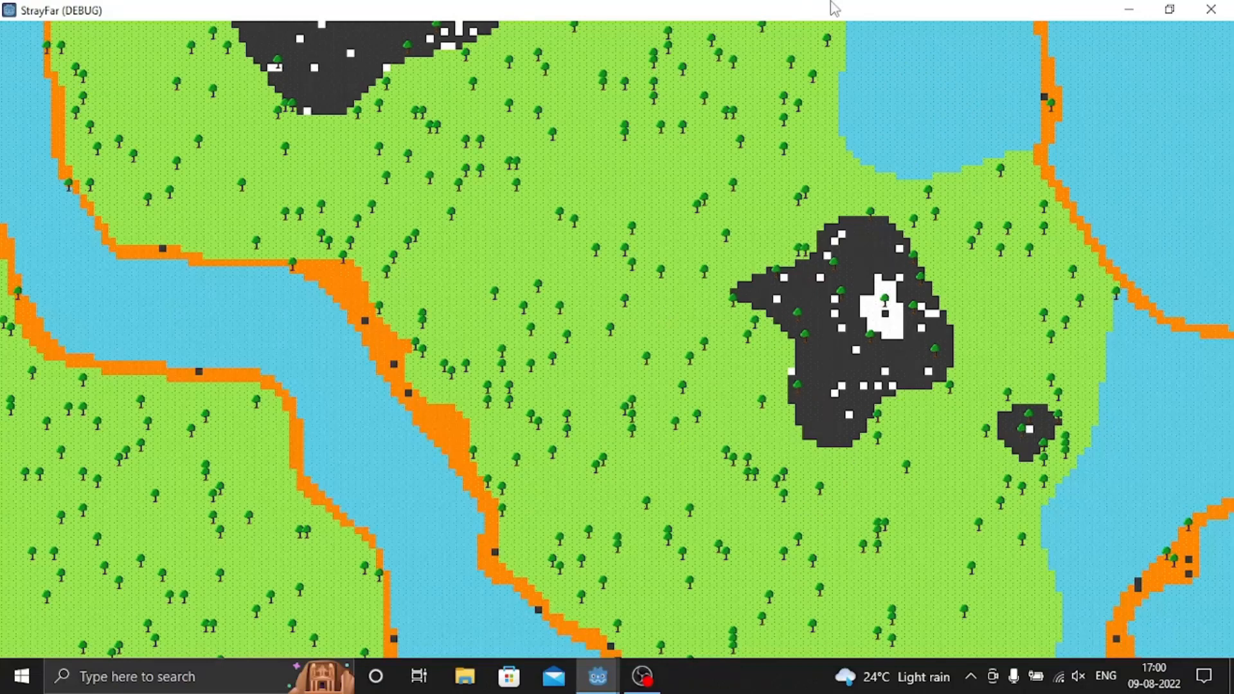
pyautogui.moveTo(849, 408)
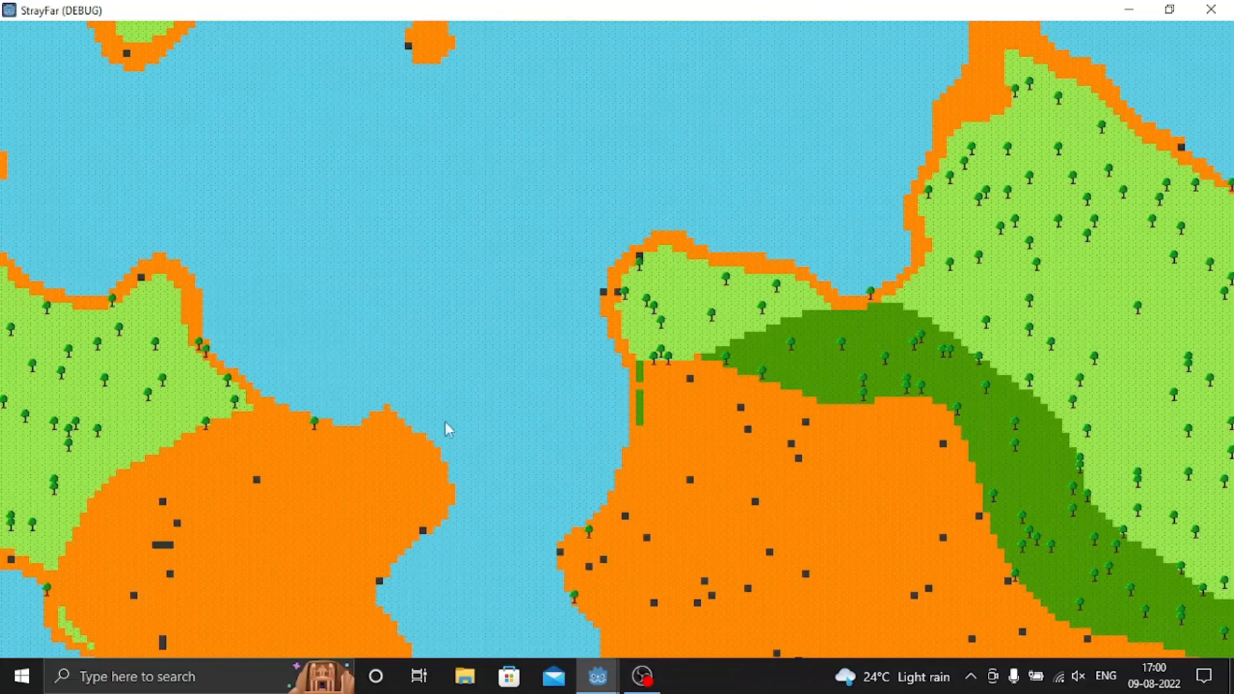
pyautogui.moveTo(1181, 415)
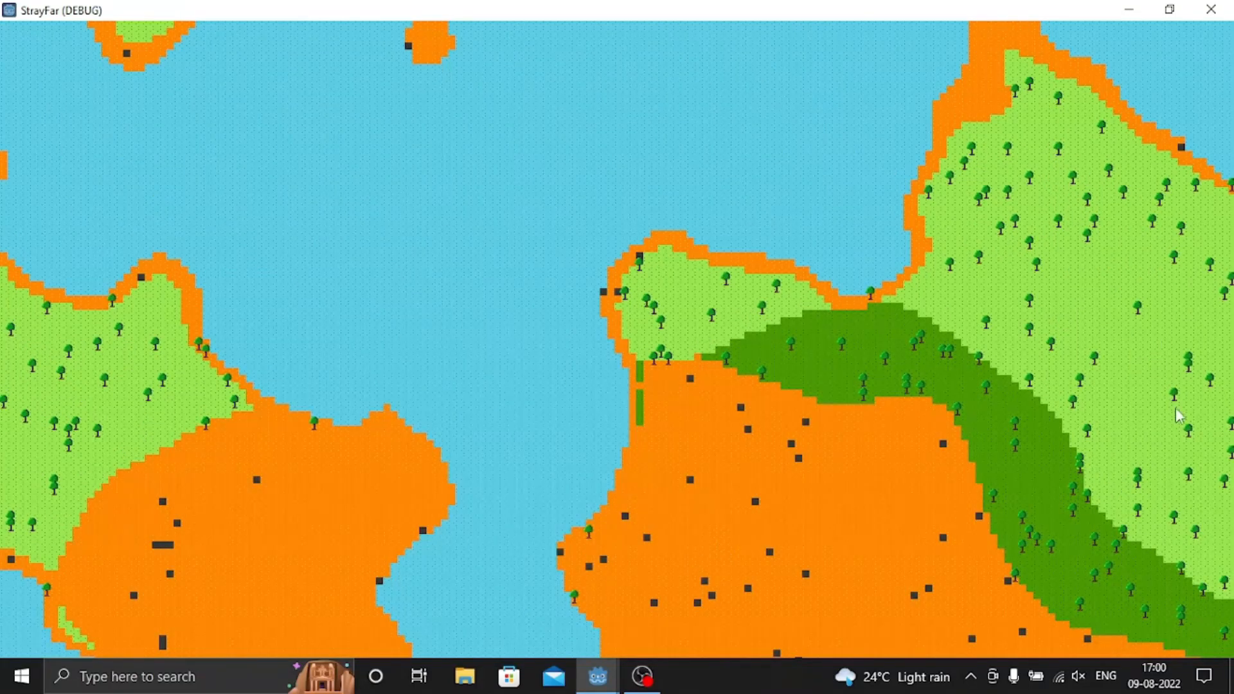
pyautogui.moveTo(1211, 9)
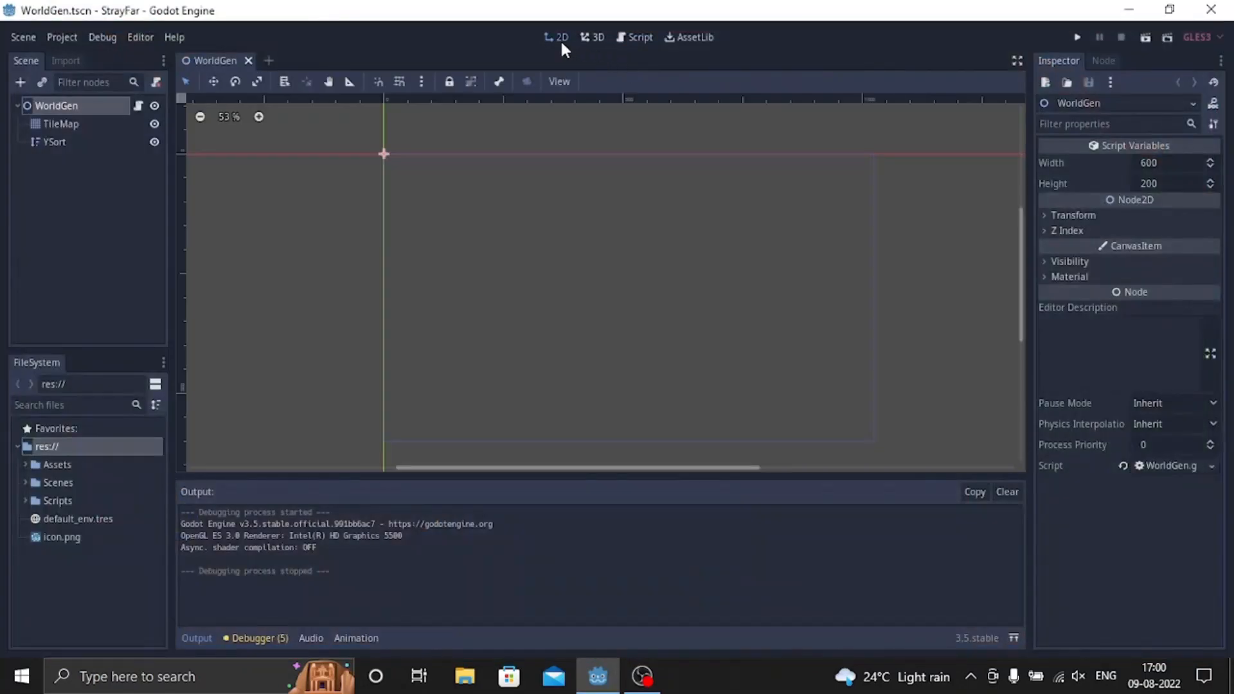
pyautogui.moveTo(630, 61)
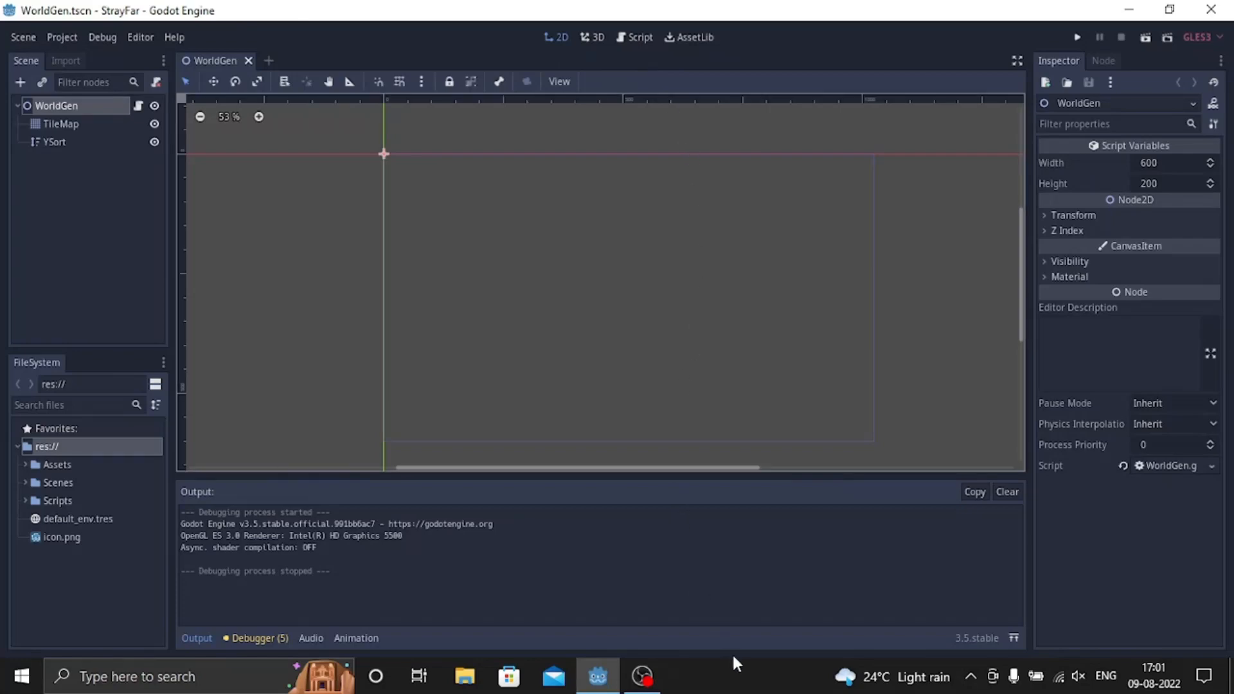
pyautogui.moveTo(734, 665)
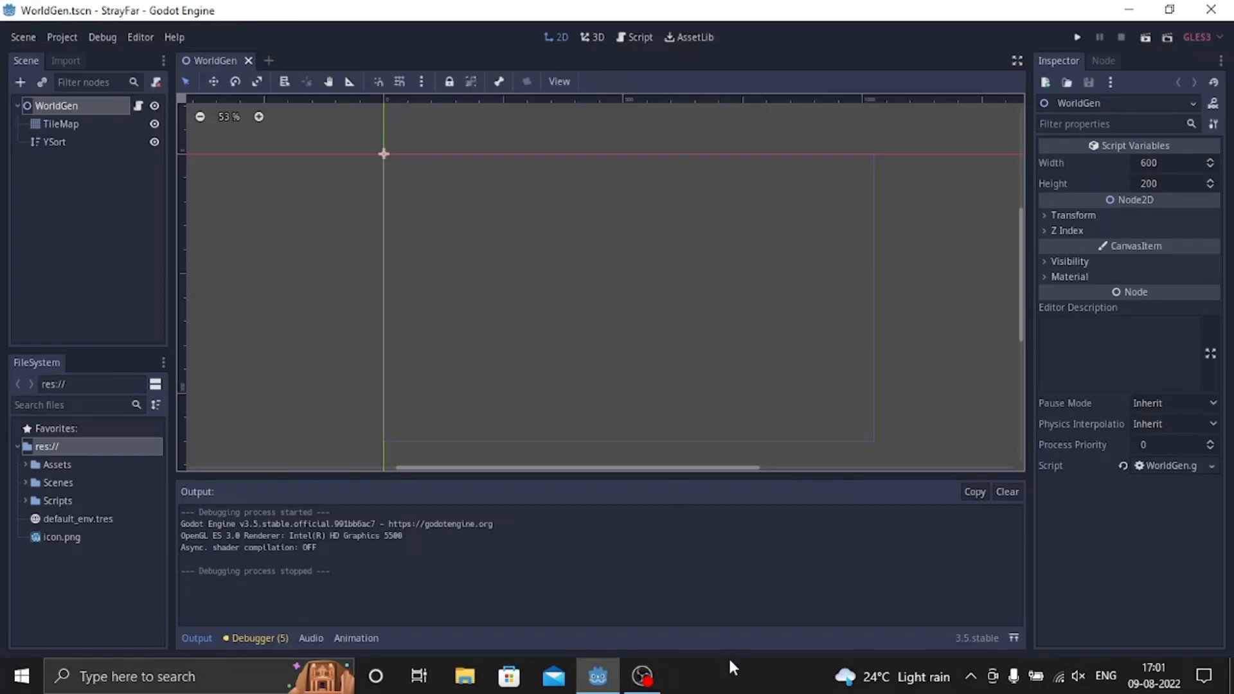